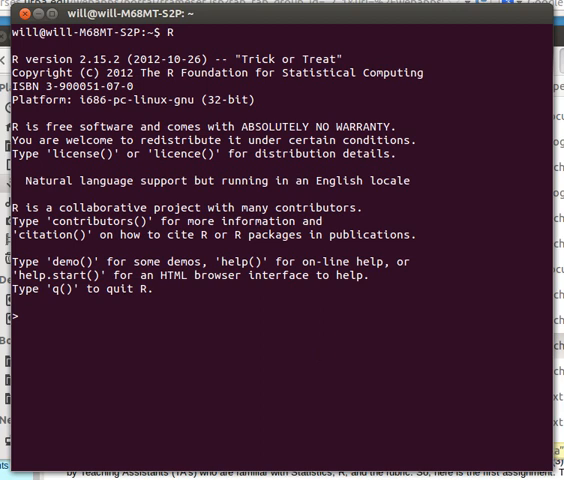
Step: Locate drinking.RData in the Downloads folder via the Nautilus sidebar
{"action": "left_click", "coordinate": [170, 345]}
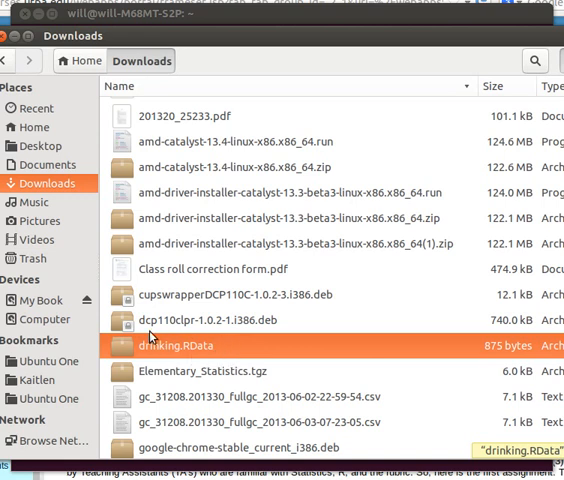
{"action": "mouse_move", "coordinate": [183, 370]}
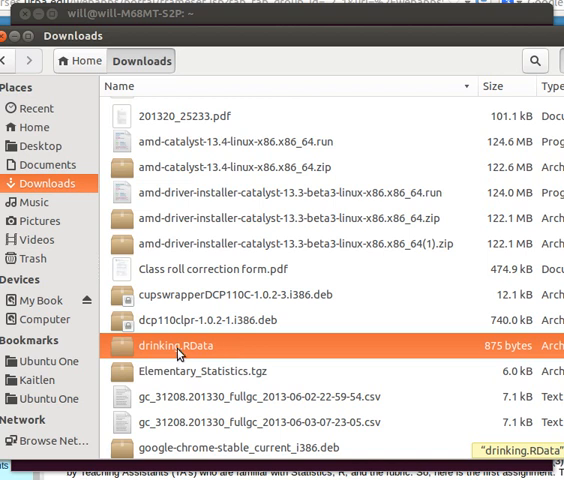
{"action": "mouse_move", "coordinate": [170, 353]}
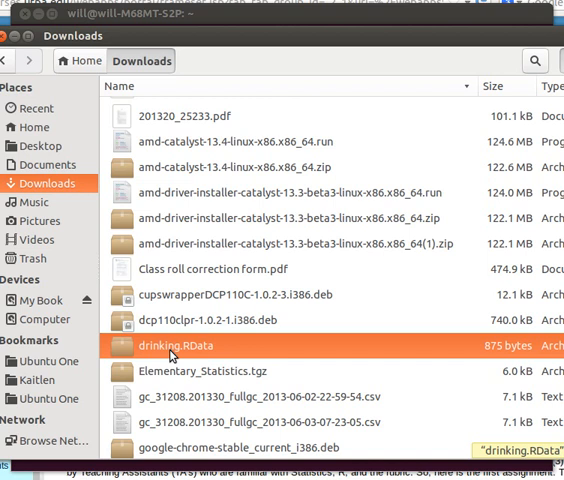
{"action": "mouse_move", "coordinate": [330, 17]}
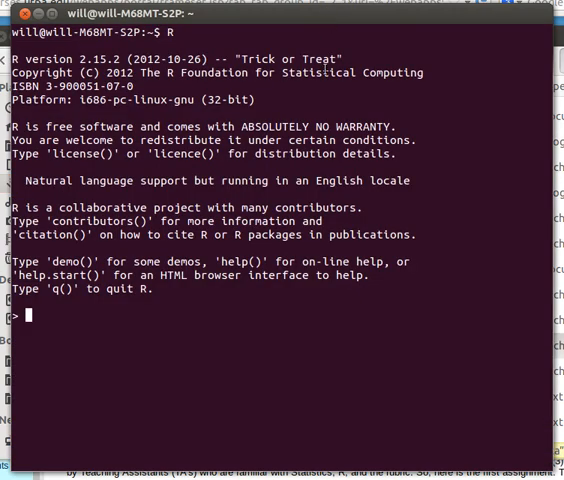
Step: Run getwd() to report the working directory as /home/will
{"action": "type", "text": "get"}
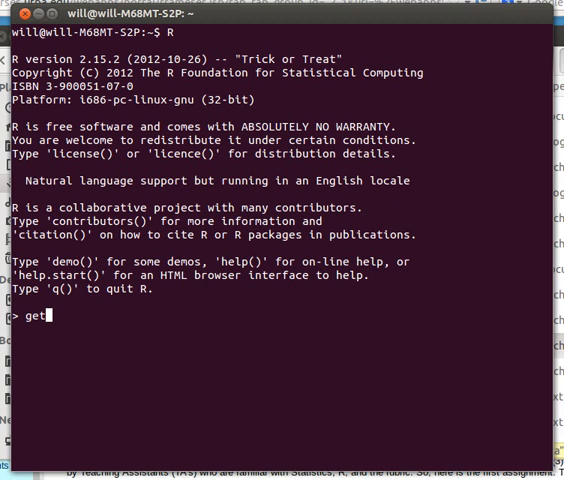
{"action": "type", "text": "wd("}
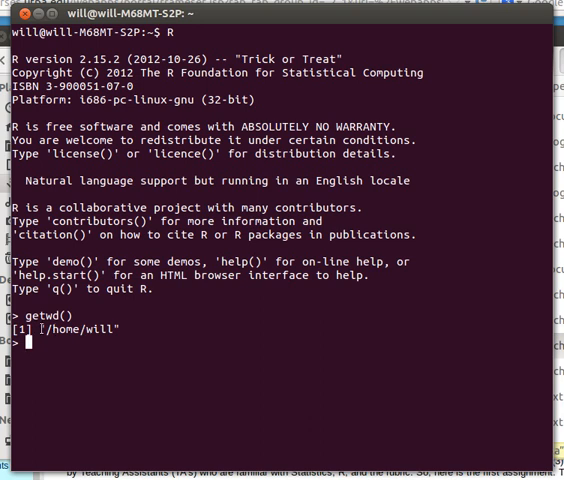
{"action": "mouse_move", "coordinate": [160, 326]}
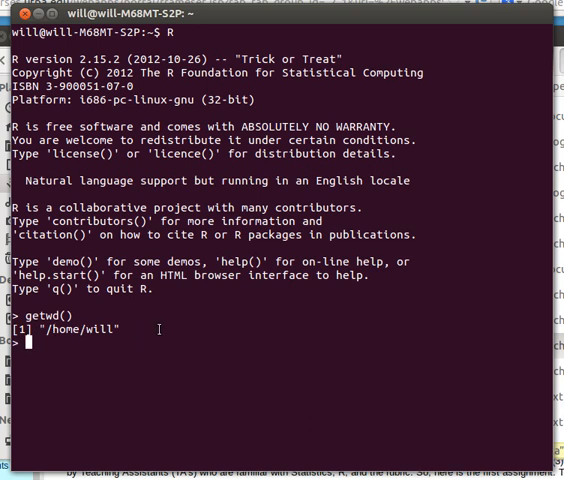
{"action": "mouse_move", "coordinate": [431, 92]}
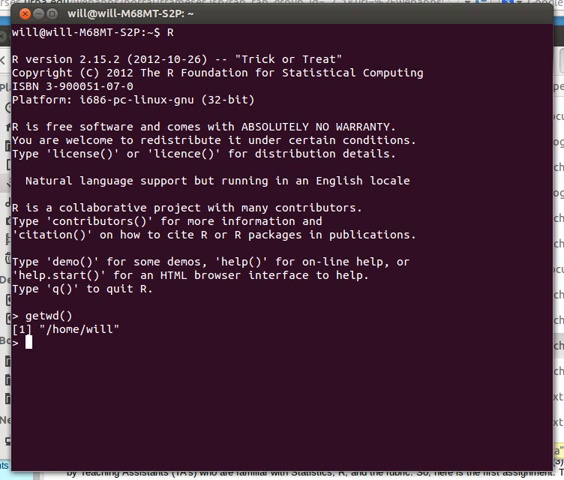
{"action": "mouse_move", "coordinate": [93, 331]}
{"action": "type", "text": "se"}
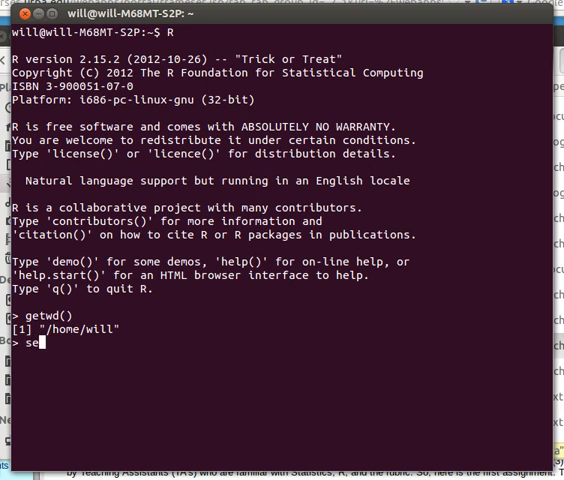
Step: Set the working directory to "/home/will/Downloads" with setwd()
{"action": "type", "text": "twd"}
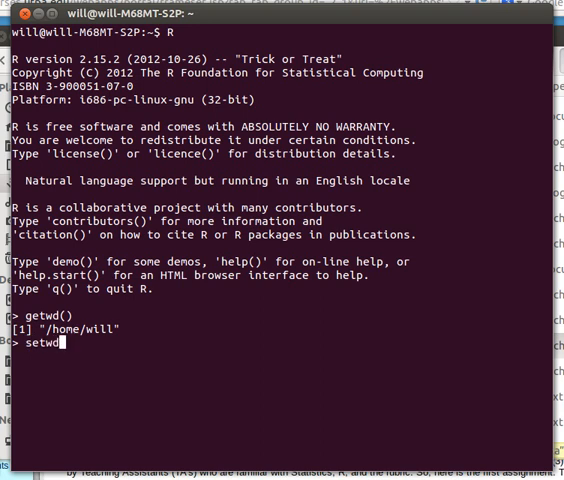
{"action": "type", "text": "("}
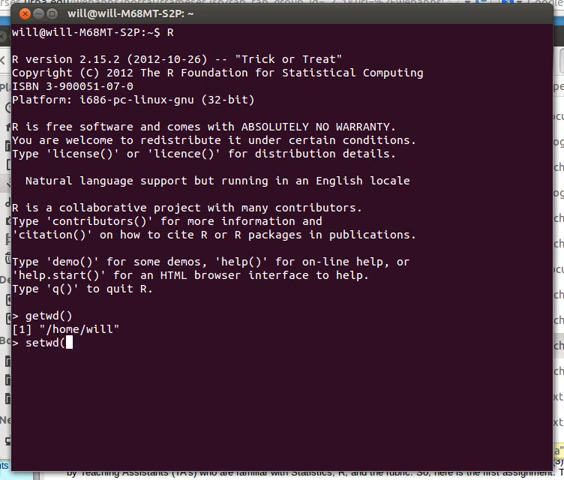
{"action": "type", "text": "\""}
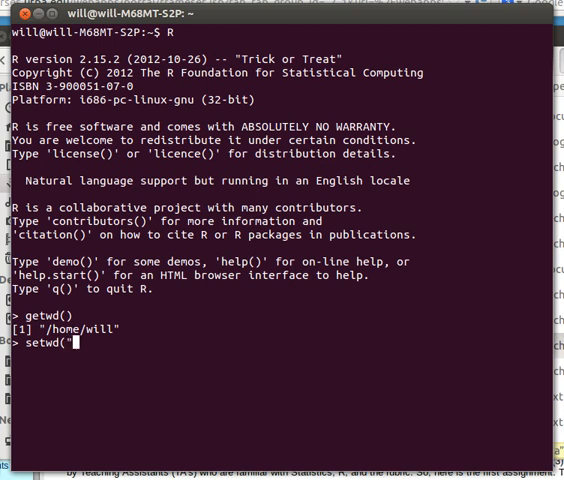
{"action": "type", "text": "\"/home"}
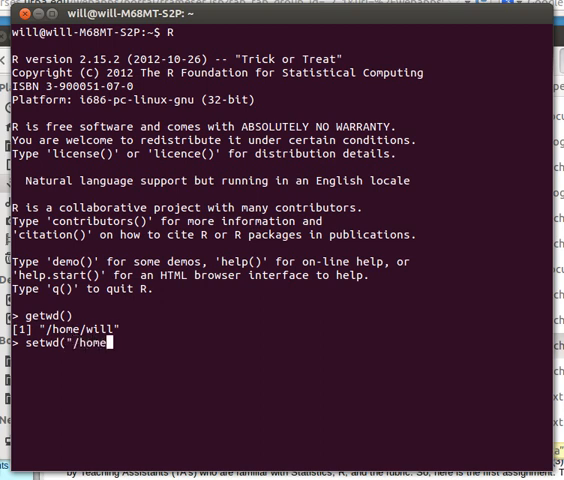
{"action": "type", "text": "will/"}
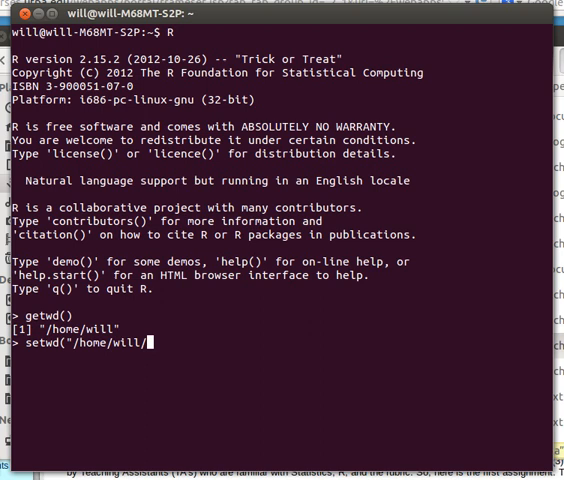
{"action": "type", "text": "Down"}
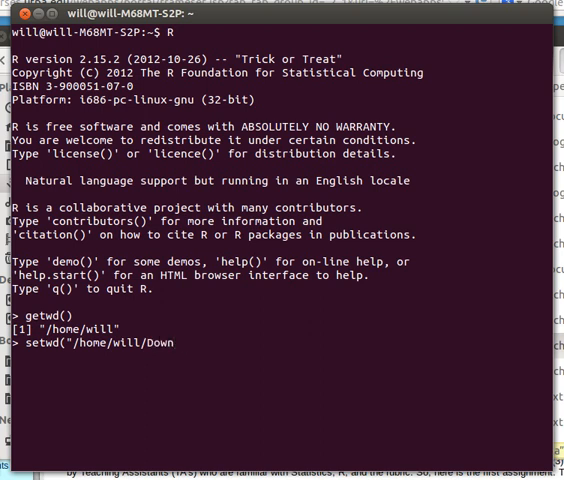
{"action": "type", "text": "loads\""}
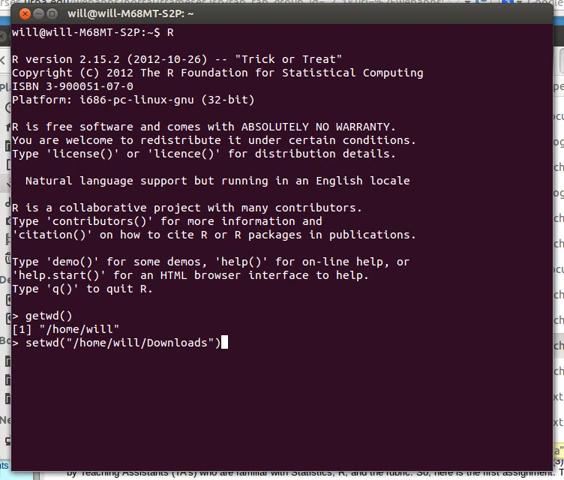
Step: Confirm the new working directory with getwd() and begin the list command
{"action": "type", "text": "get"}
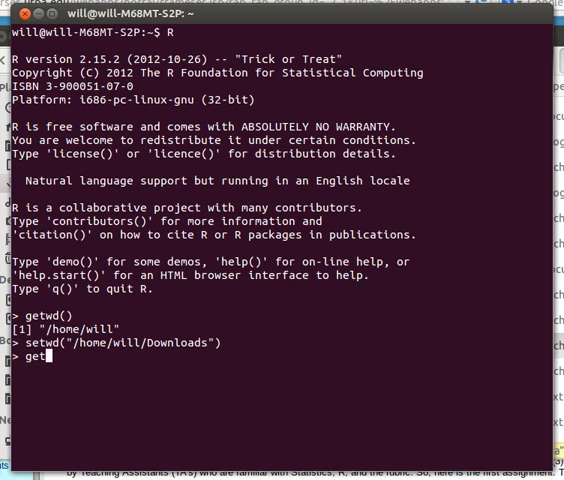
{"action": "type", "text": "wd()"}
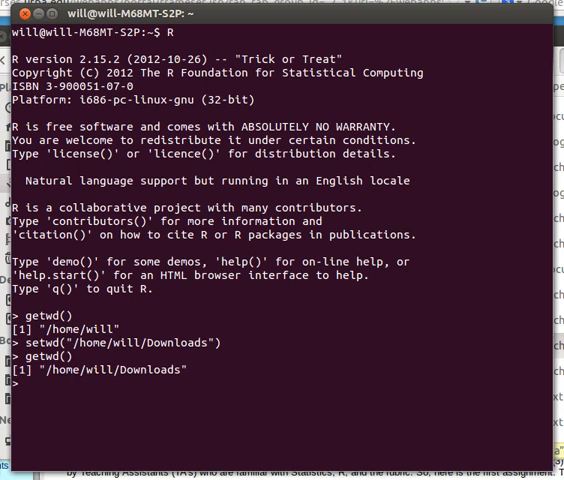
{"action": "type", "text": "list"}
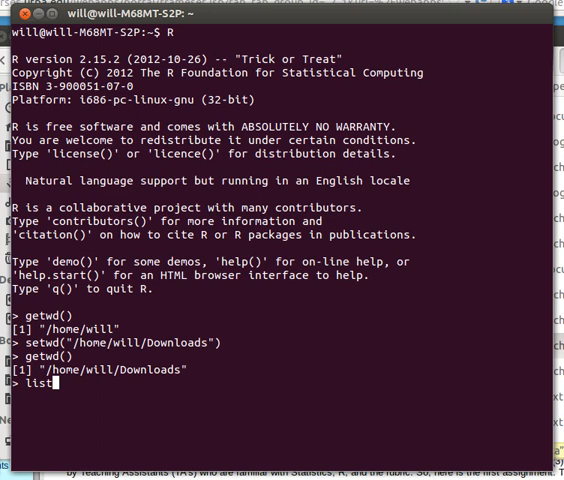
Step: Run list.files() to list the Downloads contents and pick out drinking.RData
{"action": "type", "text": ".files"}
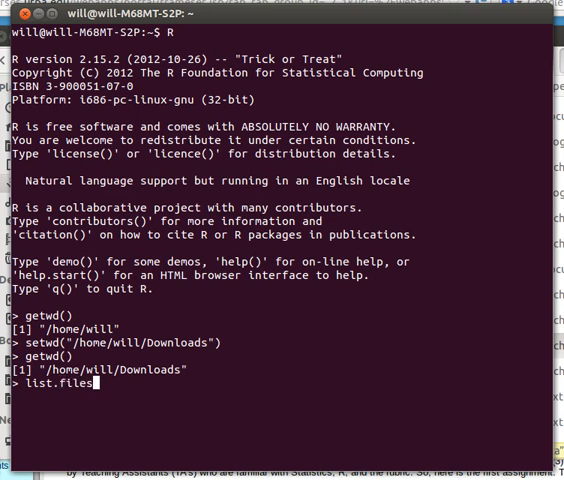
{"action": "type", "text": "()"}
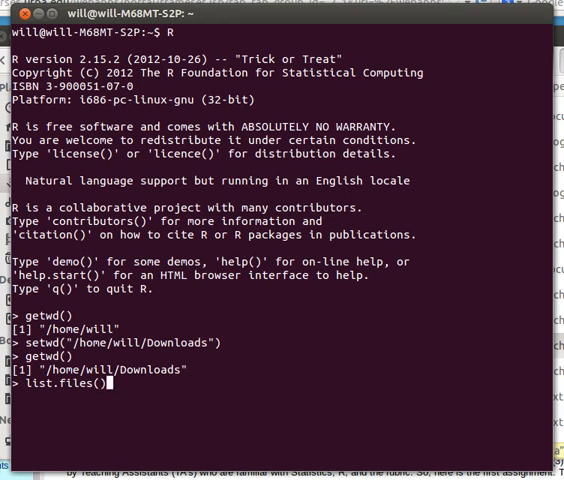
{"action": "key", "text": "Return"}
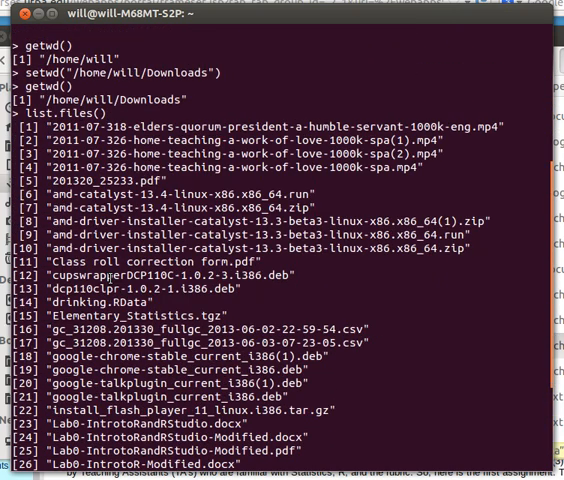
{"action": "scroll", "scroll_direction": "down", "scroll_amount": 3}
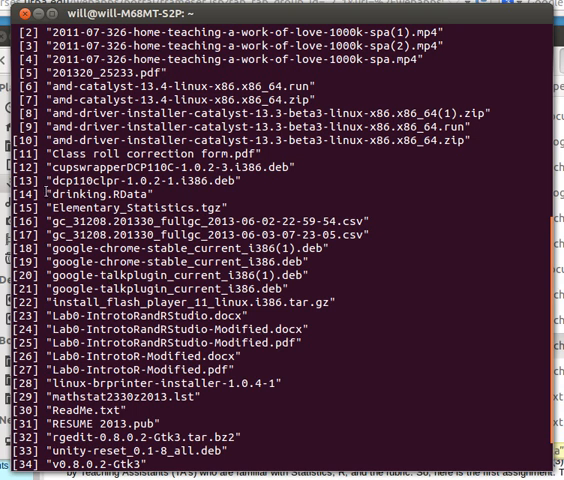
{"action": "double_click", "coordinate": [88, 193]}
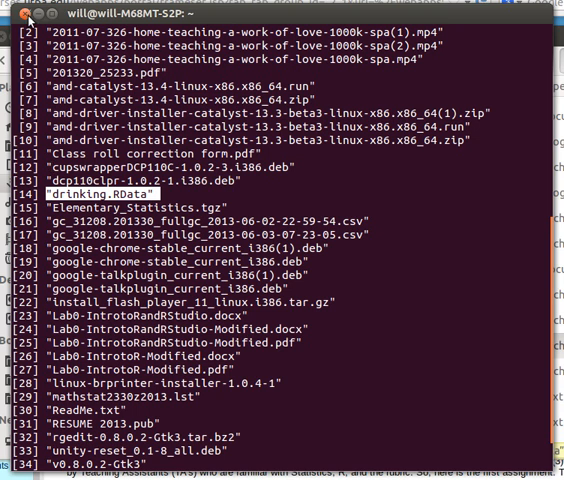
{"action": "scroll", "scroll_direction": "down", "scroll_amount": 3}
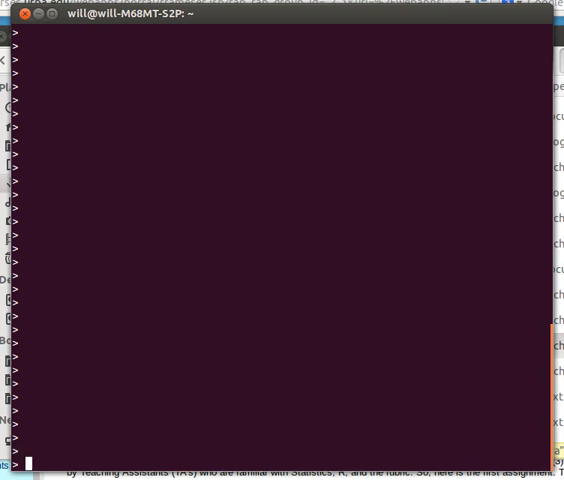
Step: Load drinking.RData and run ls() to show the single object named data
{"action": "type", "text": "load(\""}
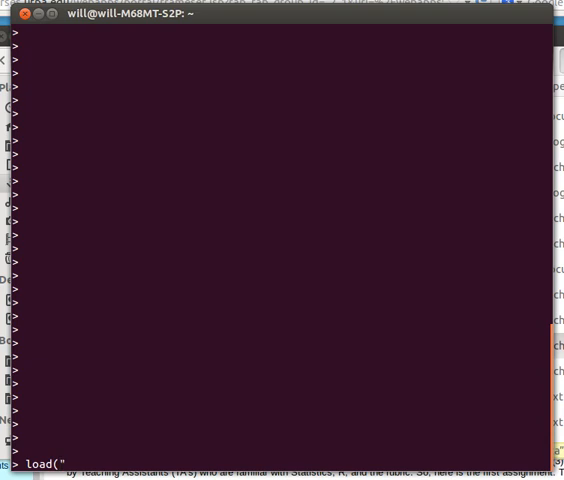
{"action": "type", "text": "drinking.S"}
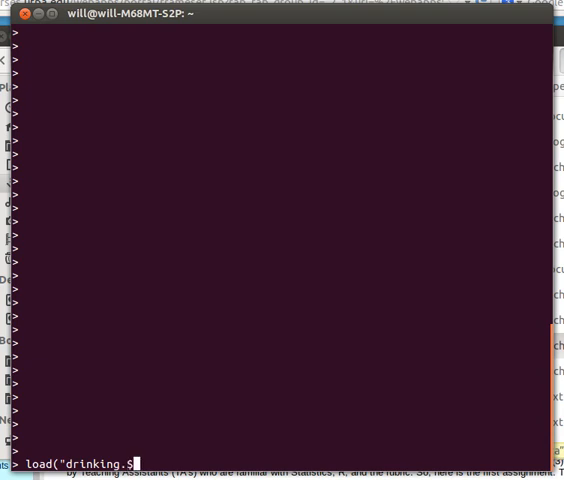
{"action": "type", "text": "RData\")"}
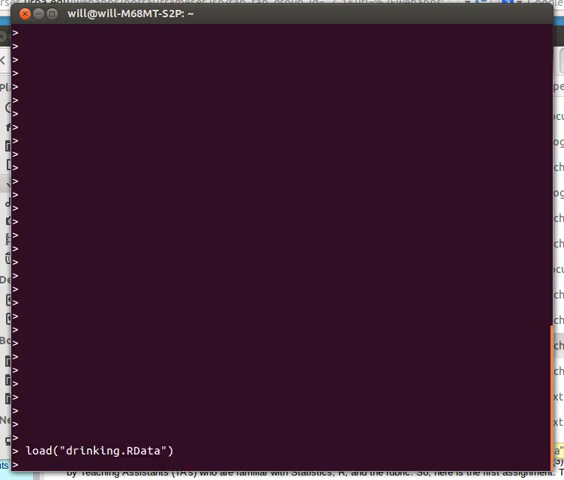
{"action": "type", "text": "ls"}
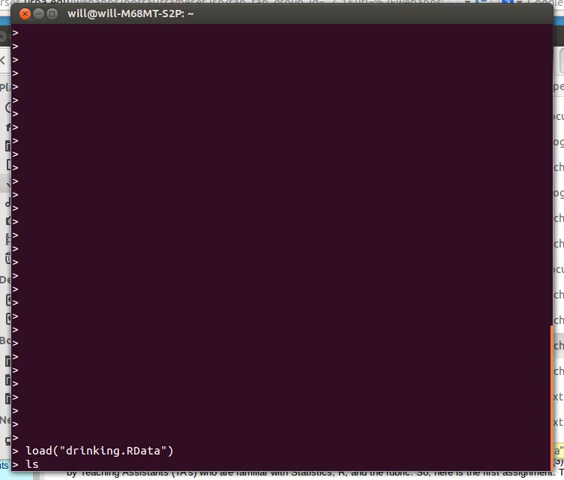
{"action": "type", "text": "()"}
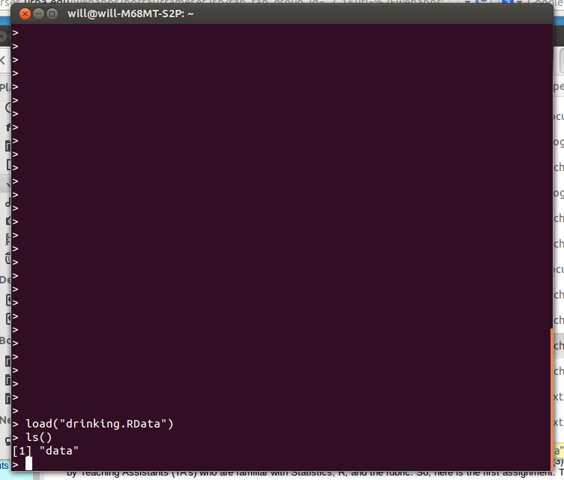
Step: Run names(data) to list the variables Gender, Alcohol, Height and Cheat
{"action": "type", "text": "names"}
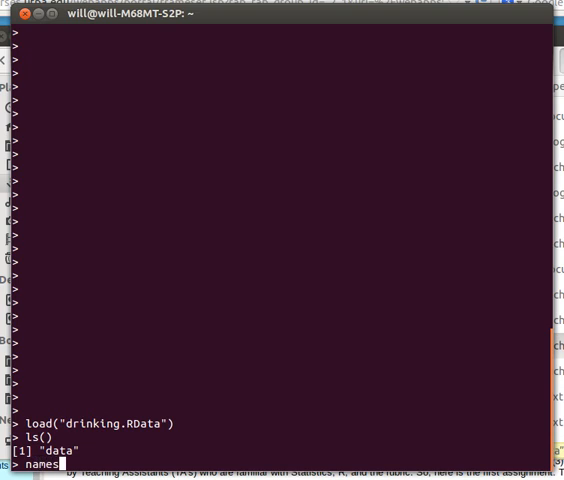
{"action": "key", "text": "Return"}
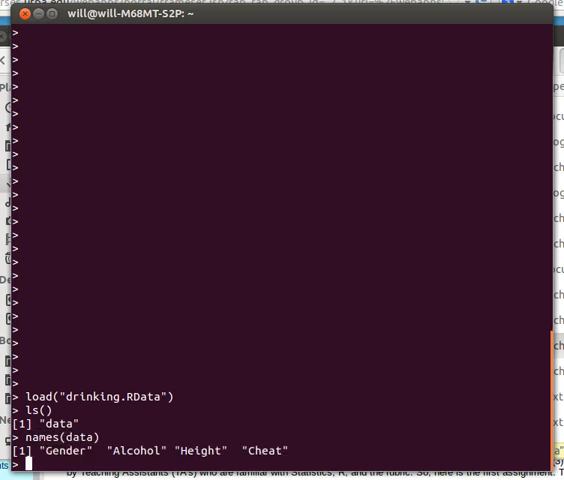